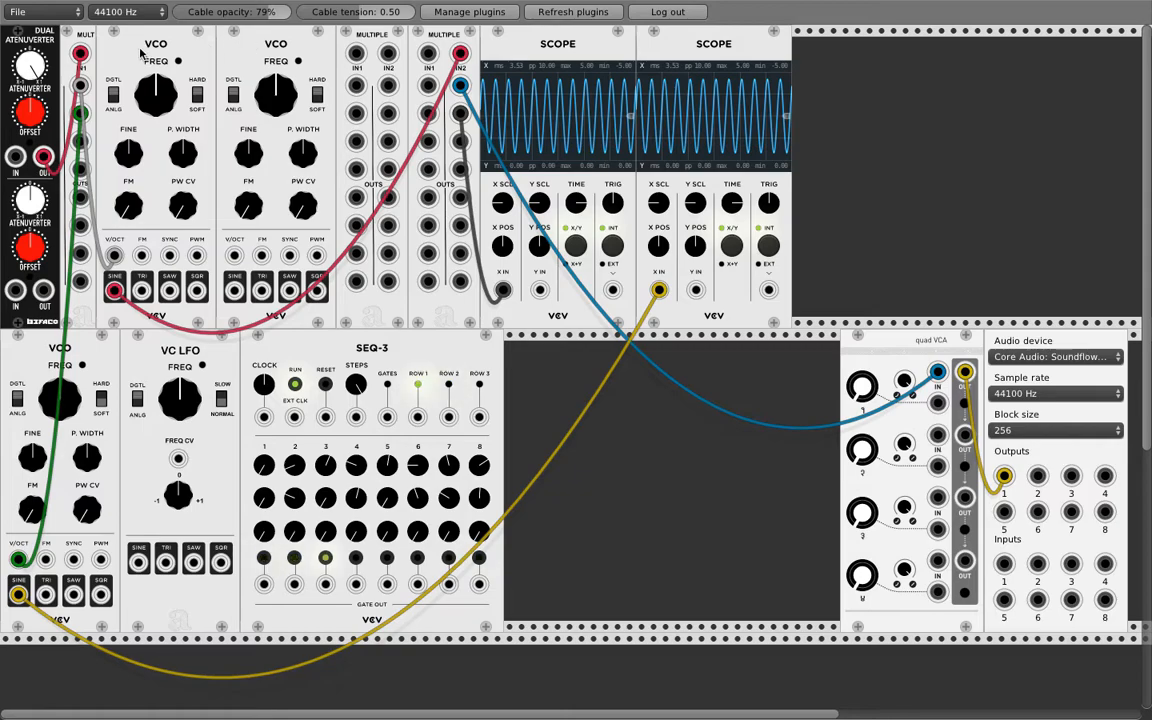
mouse_move(272, 50)
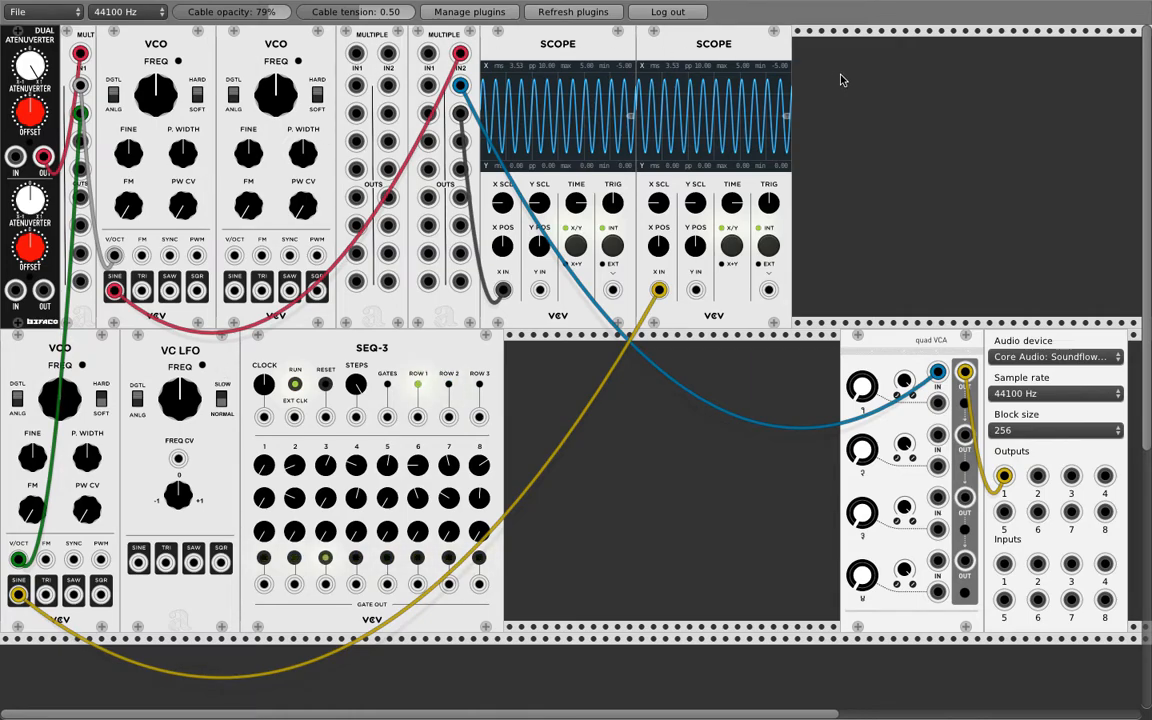
mouse_move(952, 132)
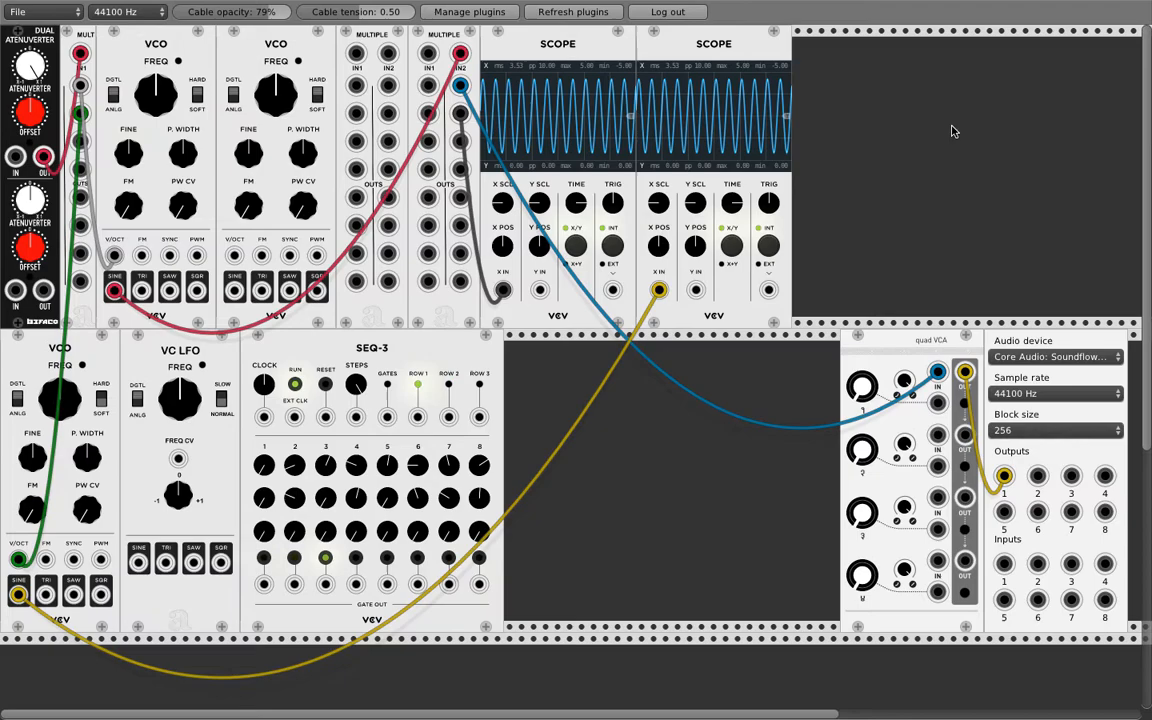
mouse_move(444, 228)
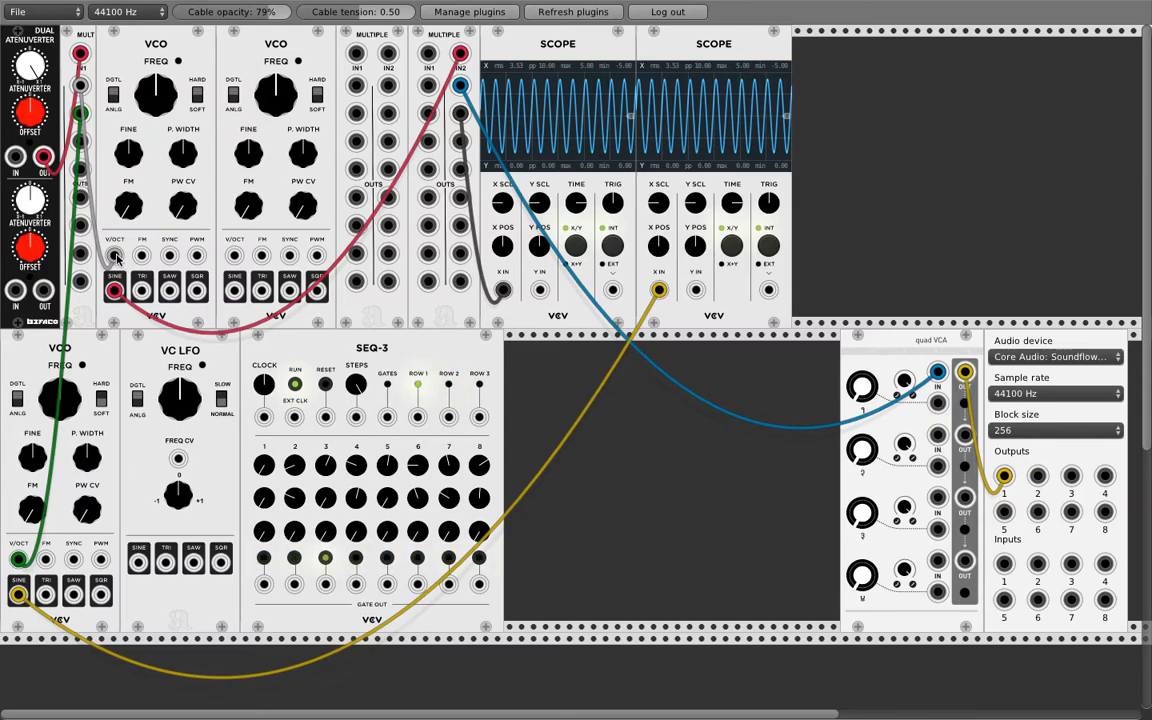
mouse_move(856, 392)
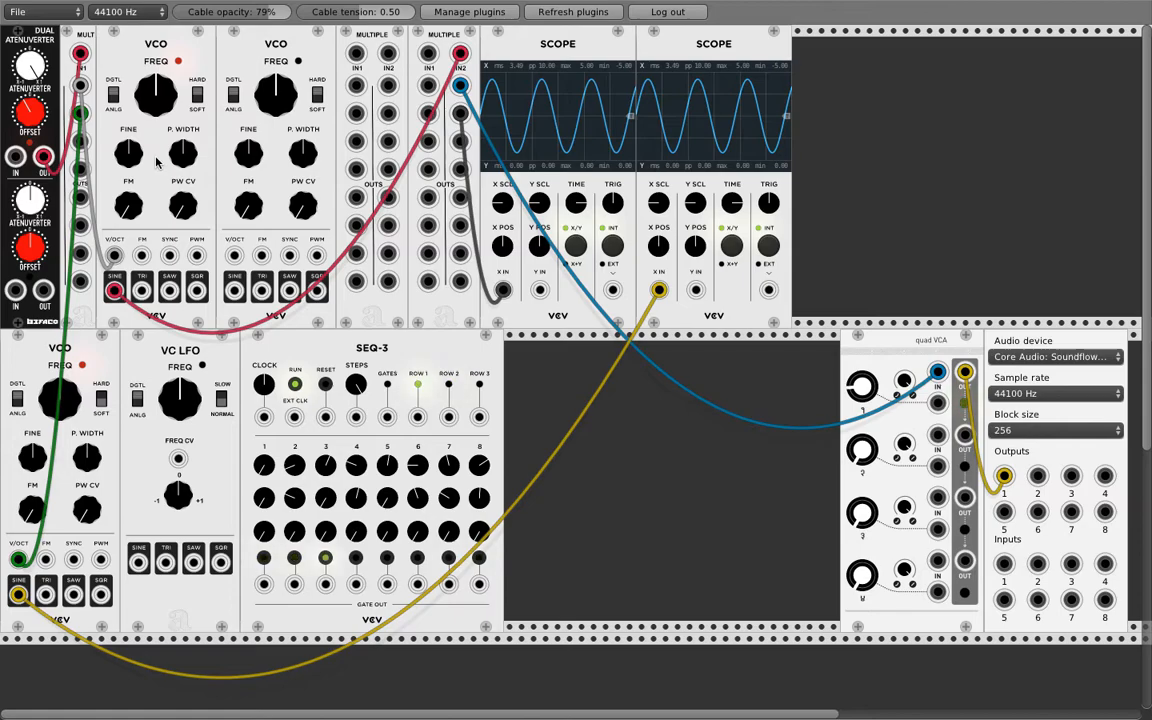
mouse_move(212, 324)
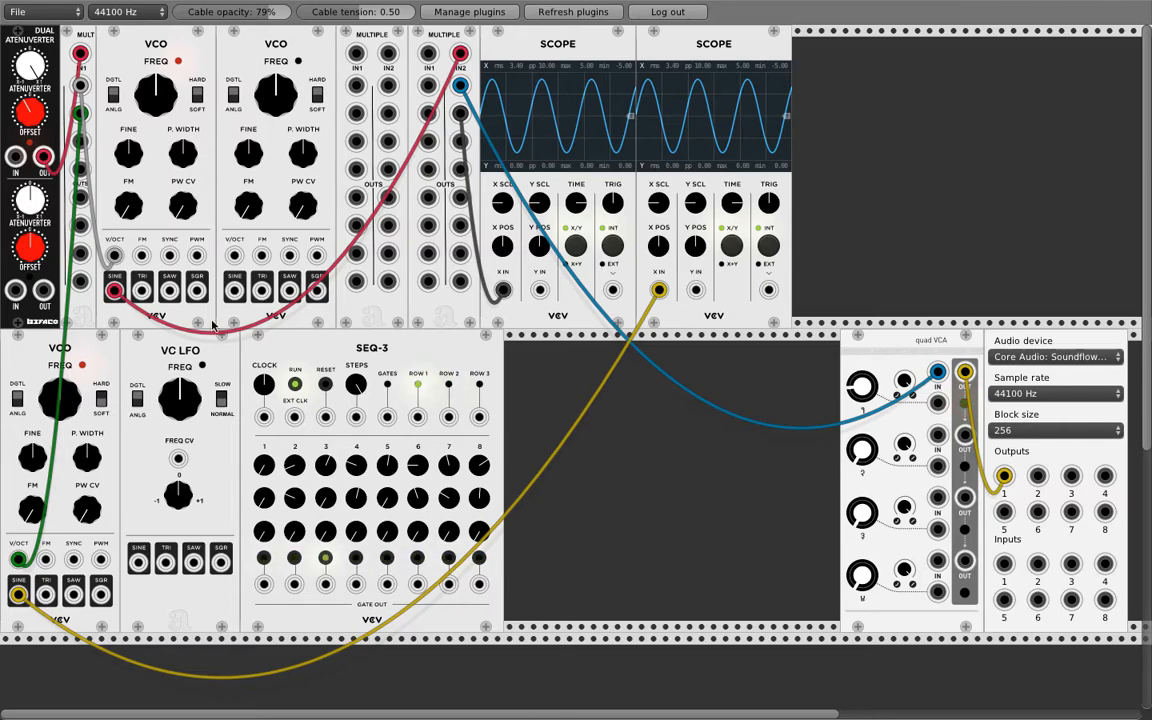
mouse_move(668, 152)
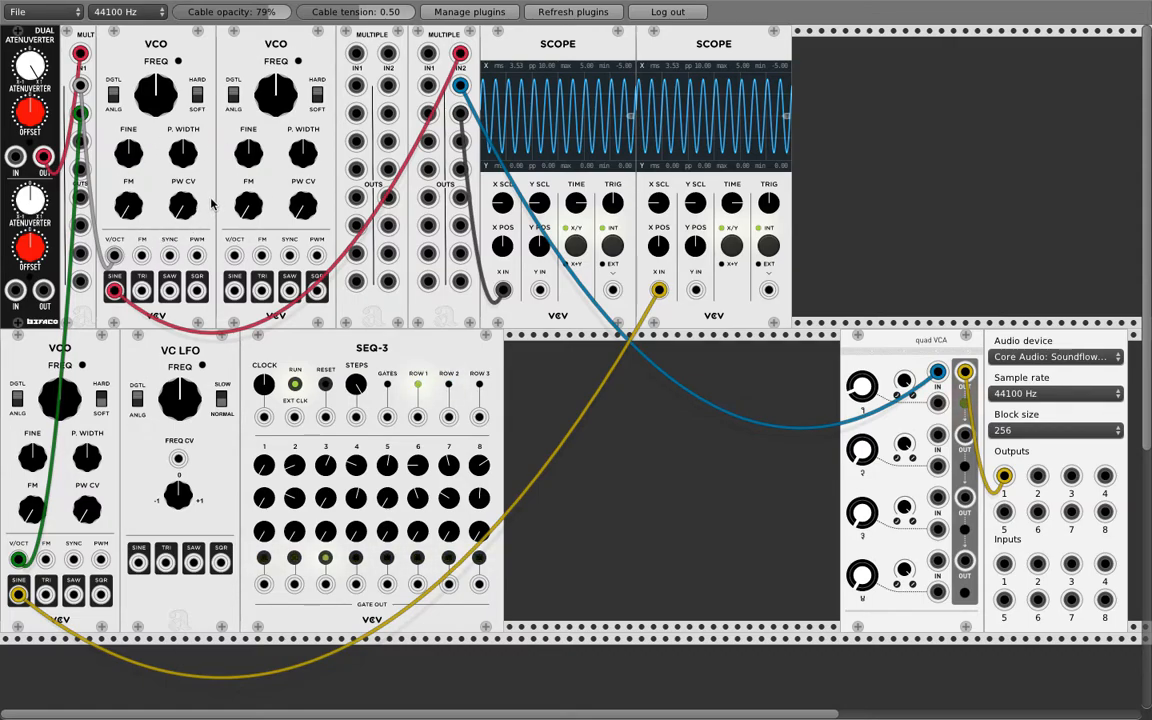
mouse_move(180, 308)
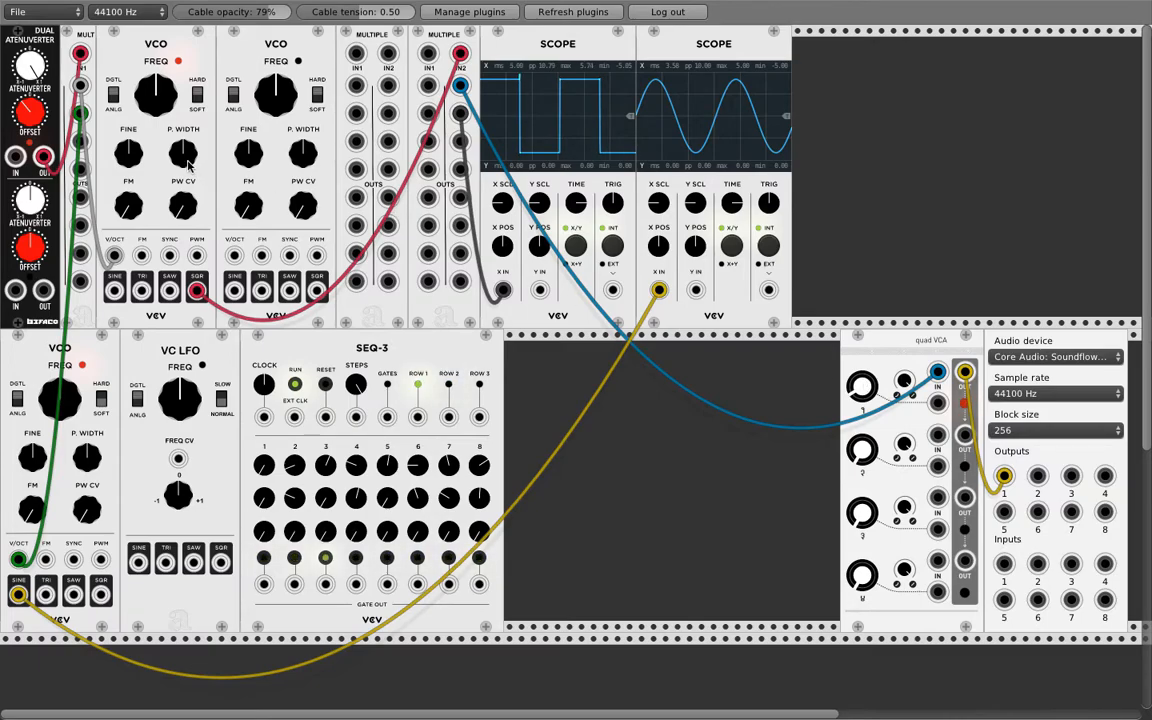
mouse_move(590, 112)
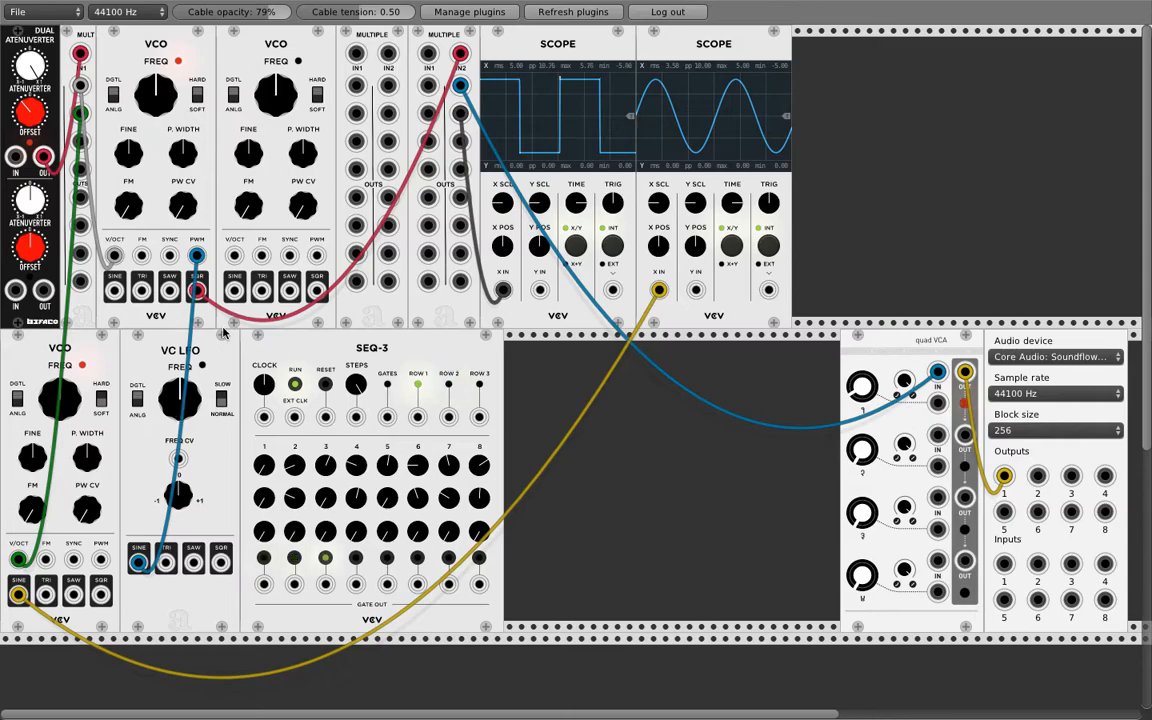
mouse_move(184, 404)
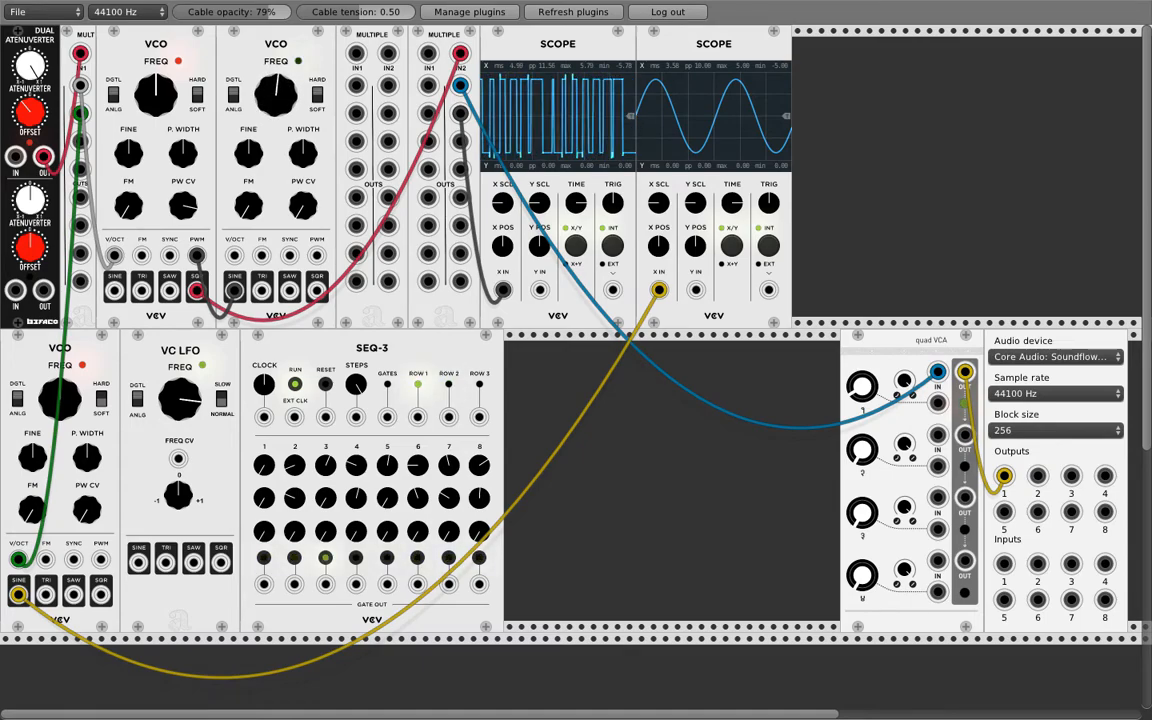
Unplug the LFO cable so the scope shows only the VCO's fast waveform.
drag(276, 96, 280, 84)
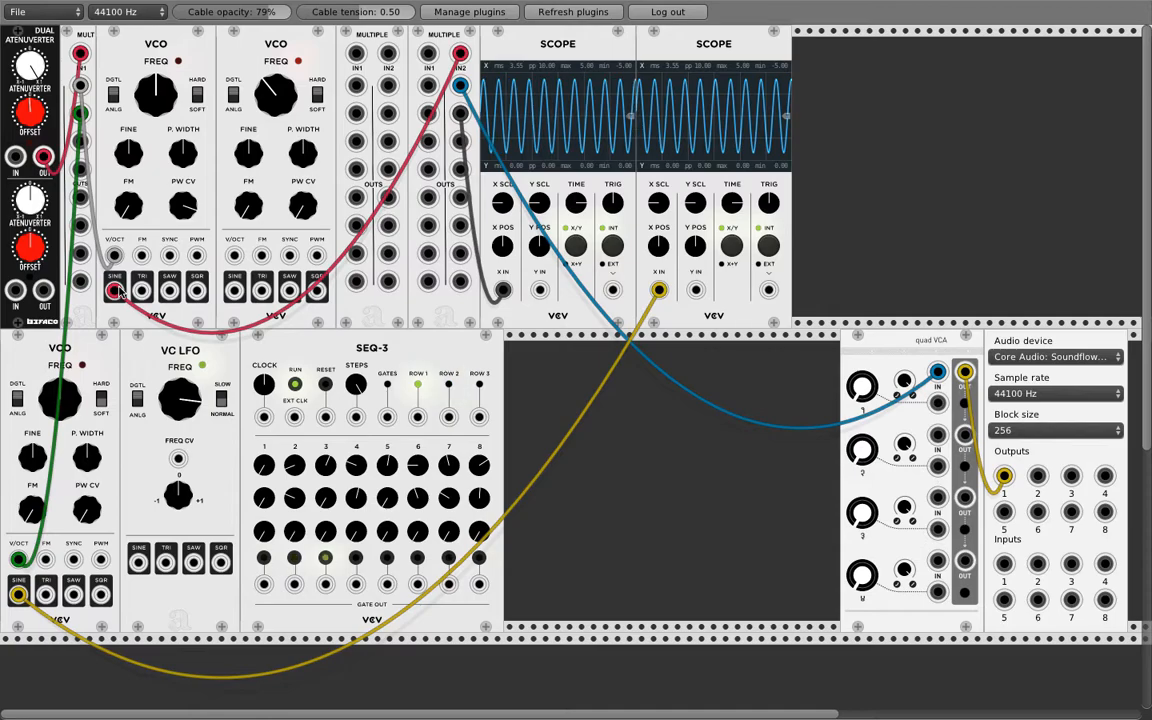
mouse_move(368, 228)
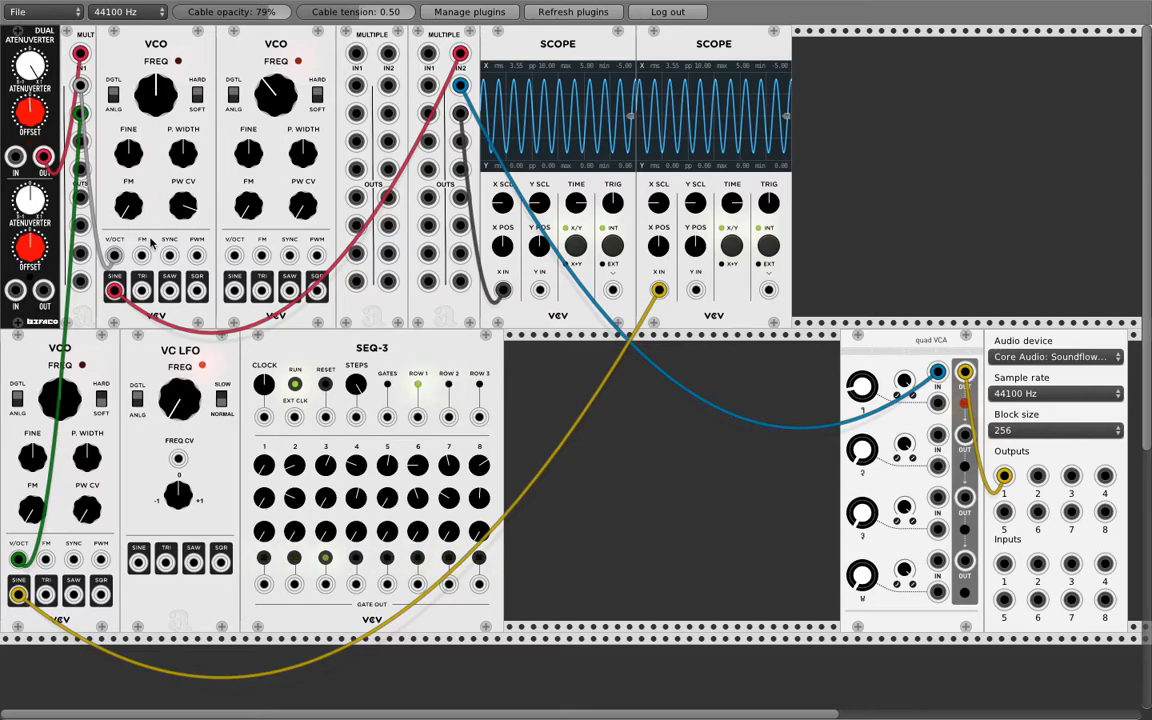
mouse_move(144, 228)
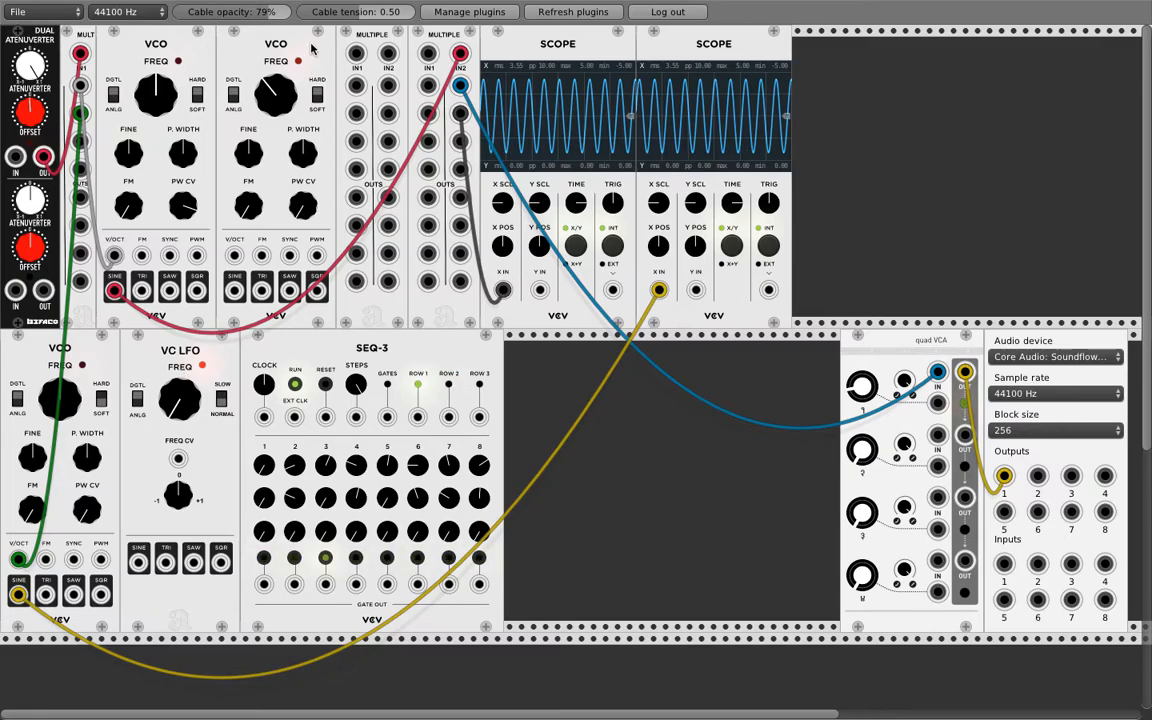
mouse_move(140, 564)
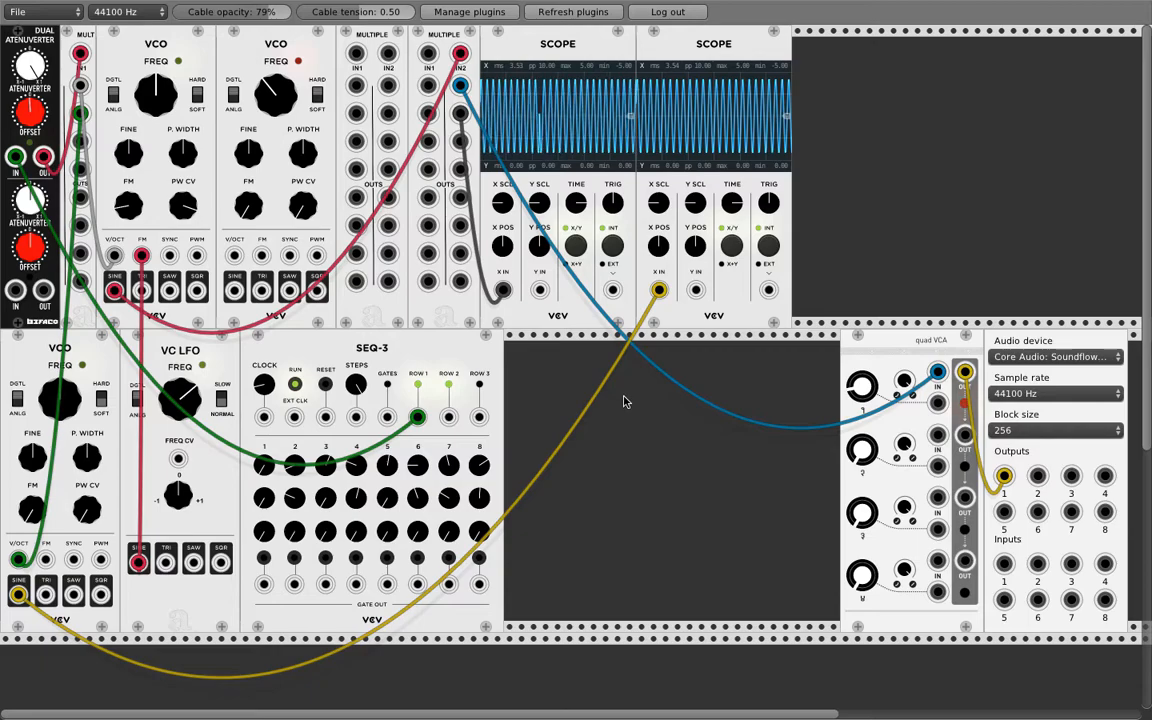
Add a Befaco Slew Limiter module in empty rack space for the sequencer-to-pitch path.
right_click(624, 402)
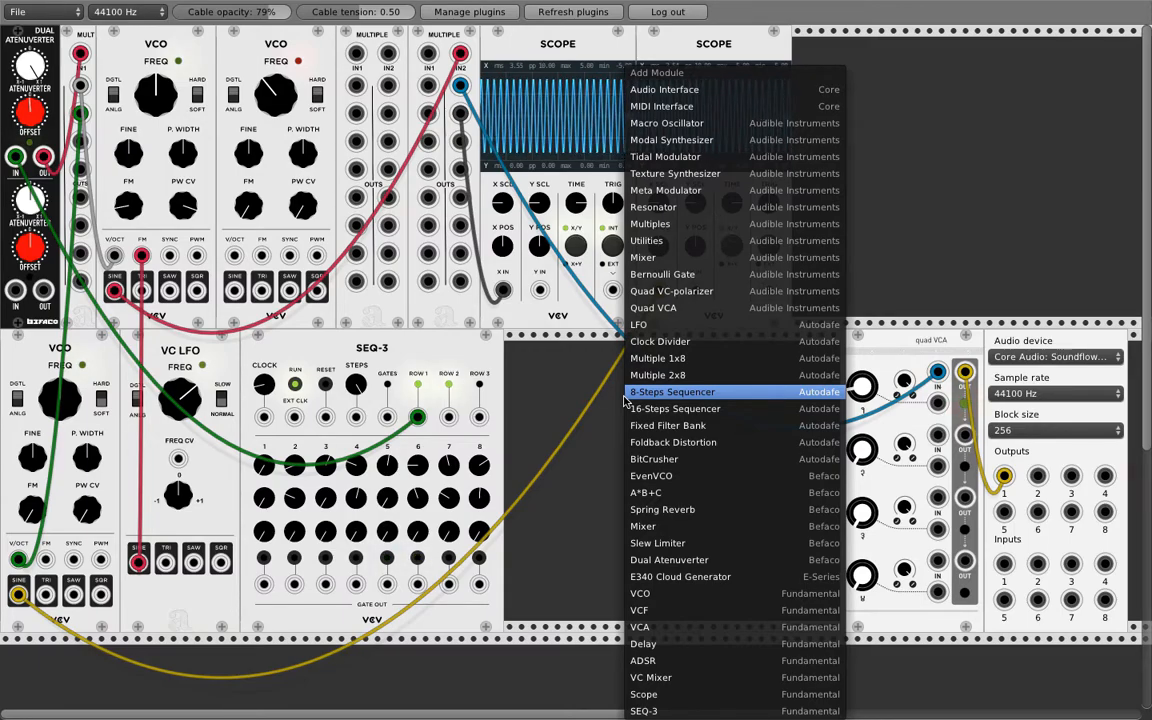
mouse_move(644, 526)
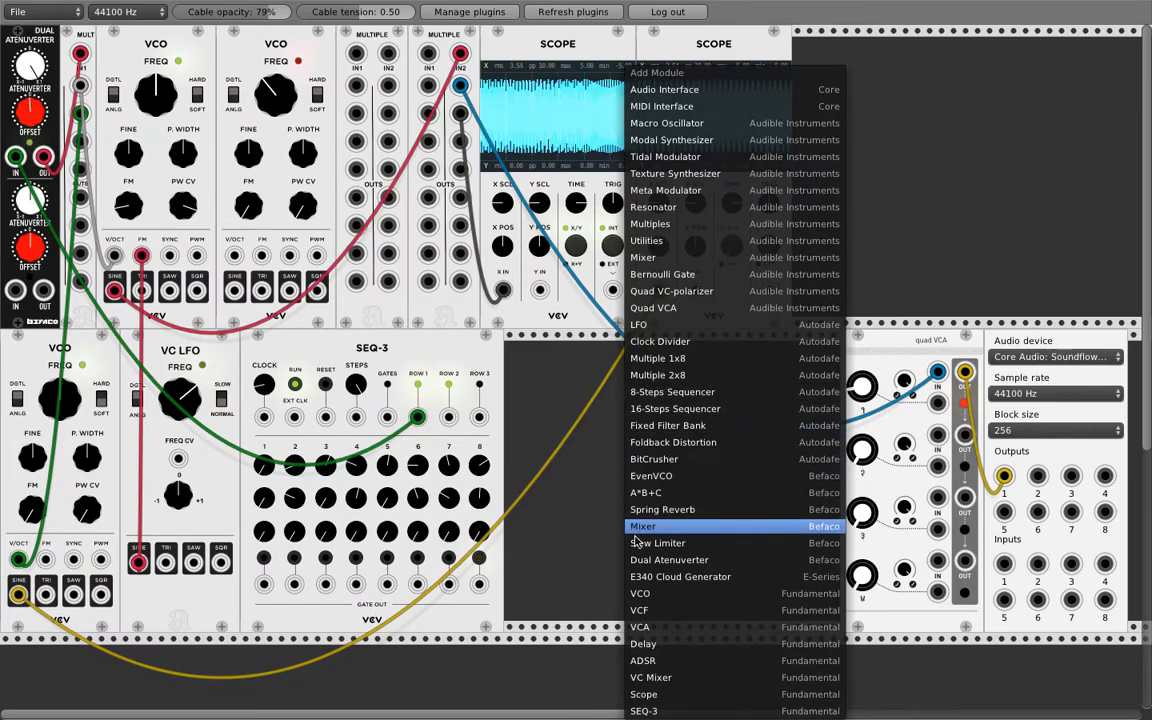
click(660, 542)
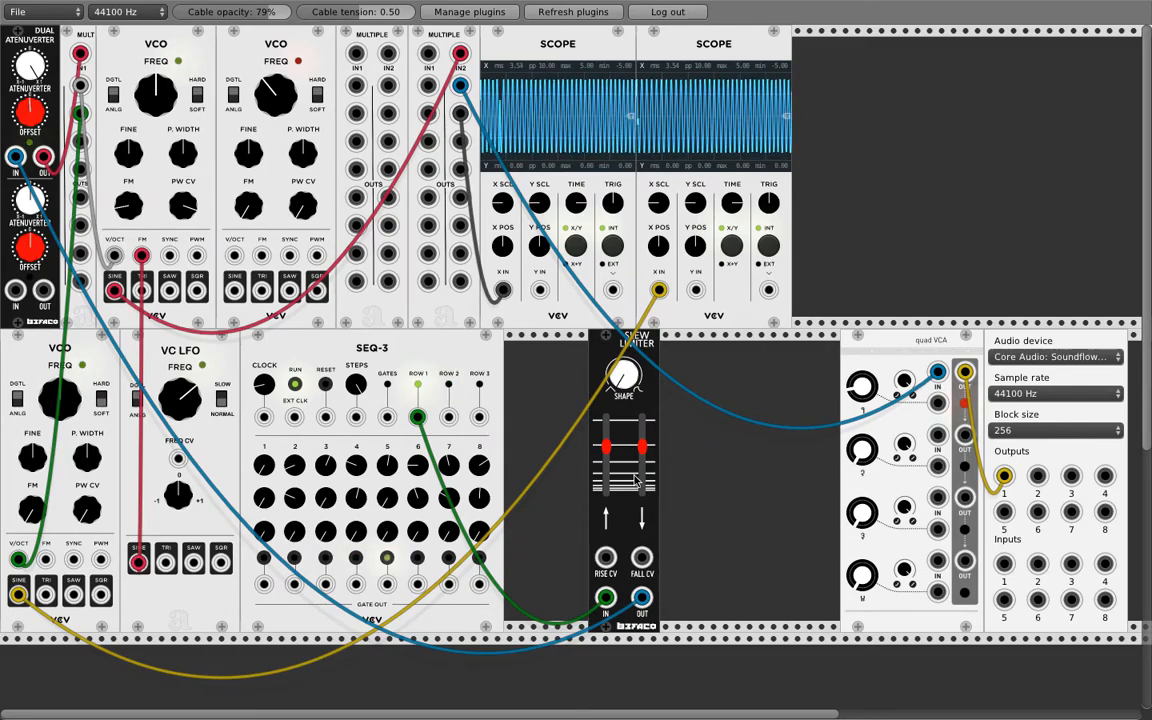
right_click(616, 450)
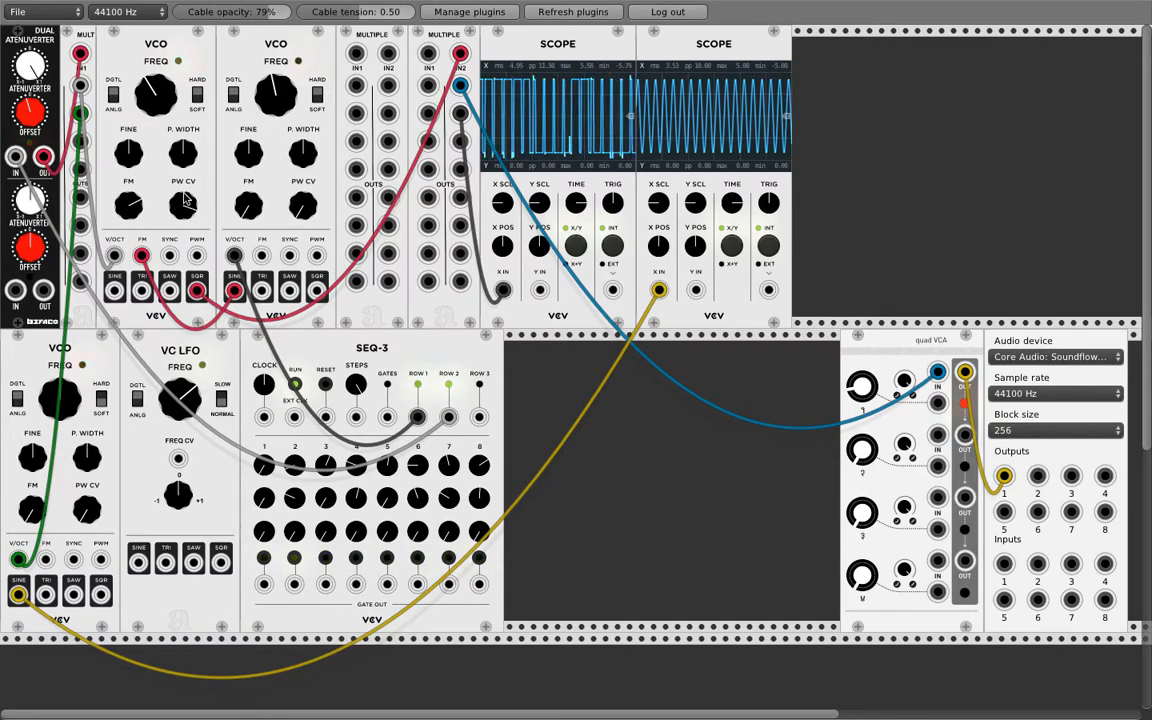
mouse_move(124, 500)
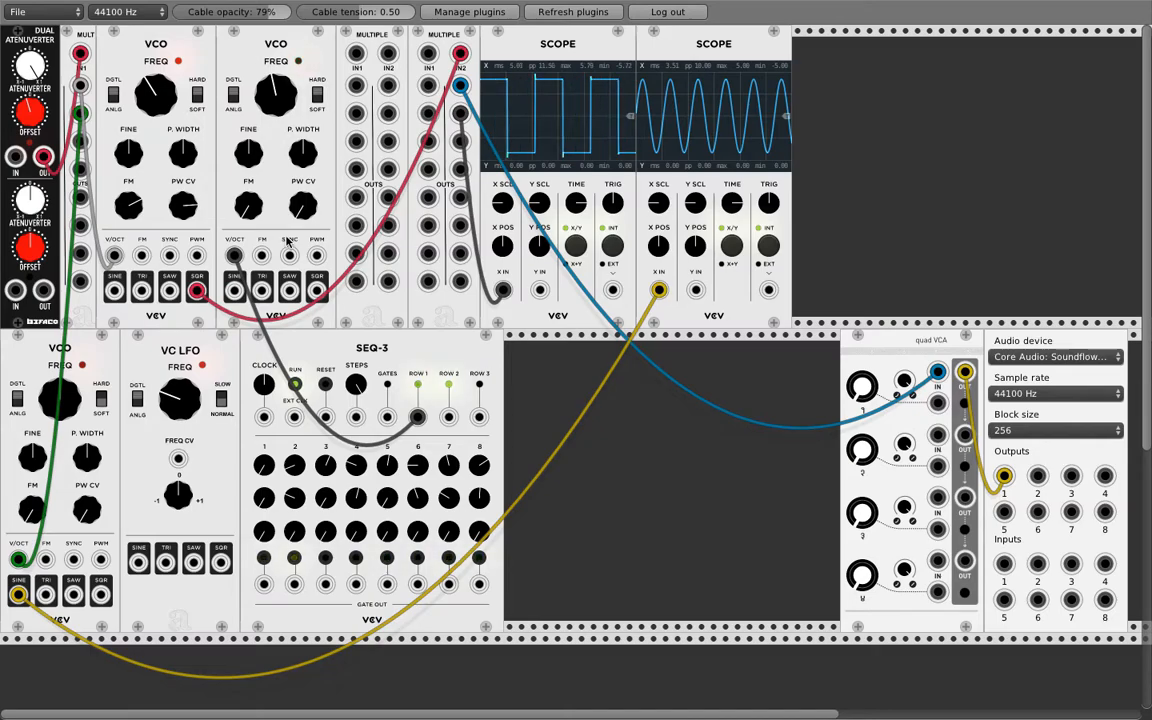
mouse_move(236, 258)
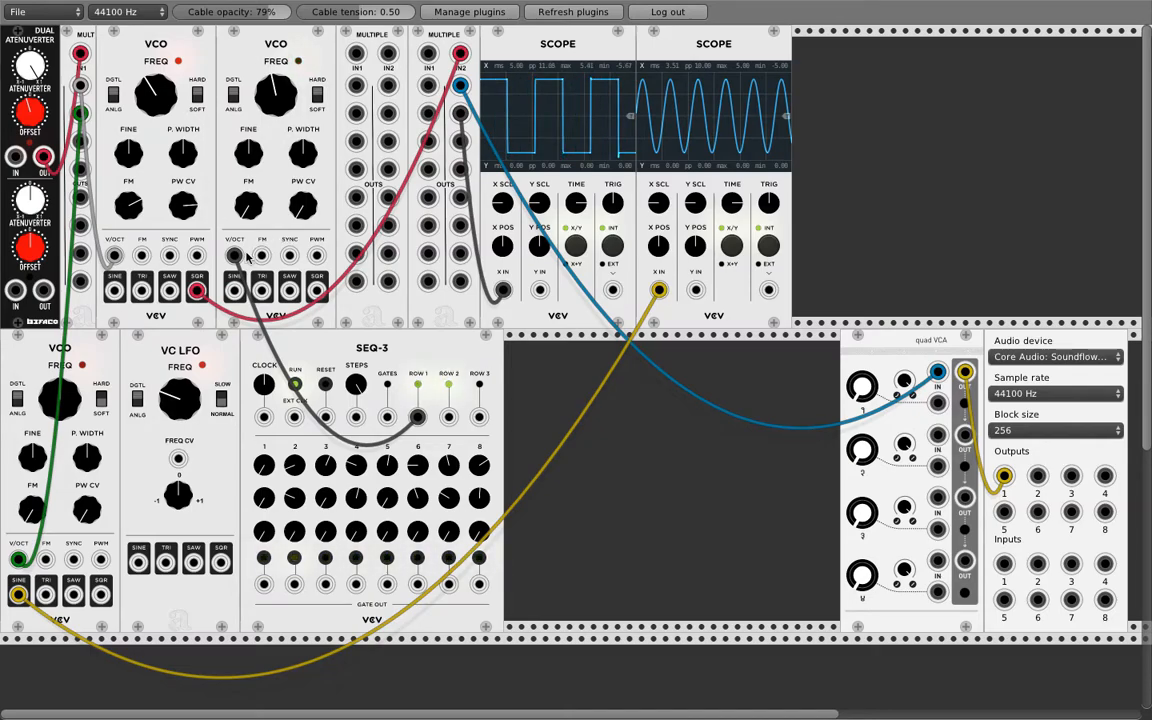